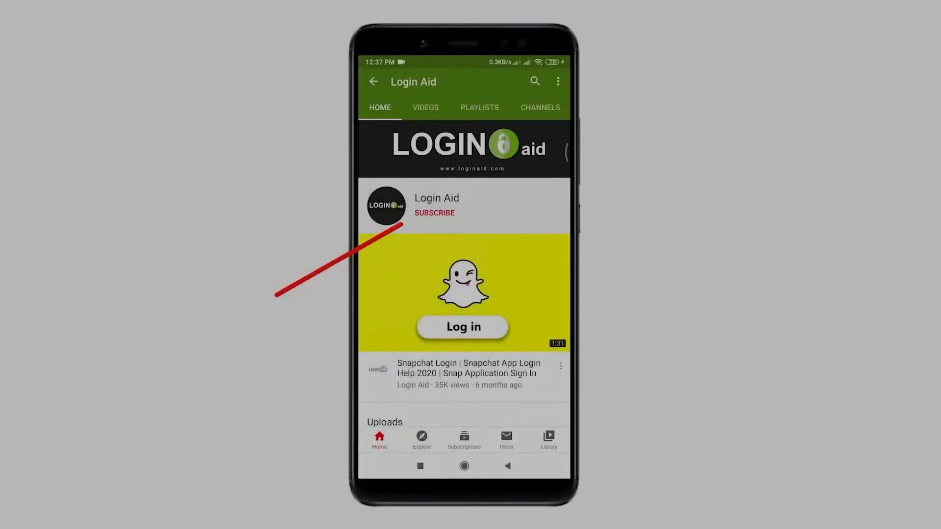
Subscribe to the Login Aid channel before switching to Google image results for discord.
left_click(435, 213)
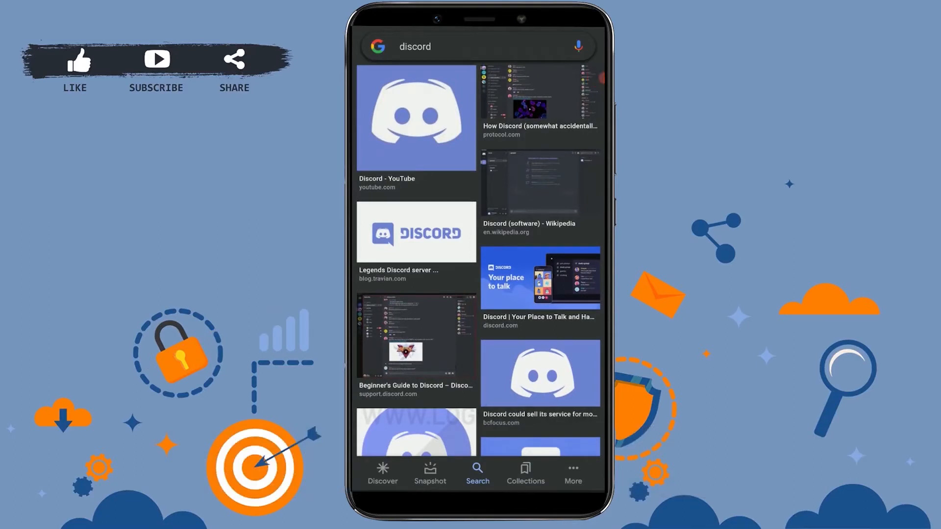
Scroll the discord image results before moving to Discord's Direct Messages list.
scroll("up", 3)
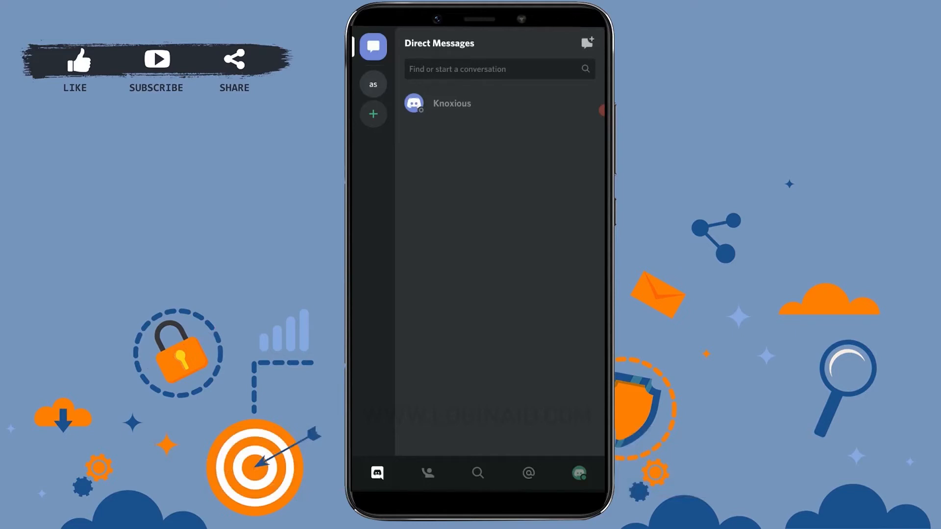
left_click(451, 103)
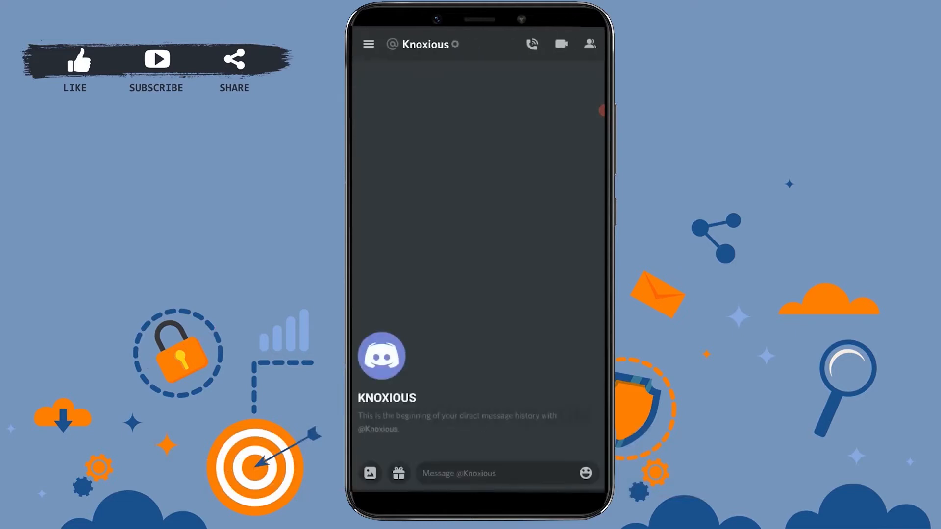
type("He")
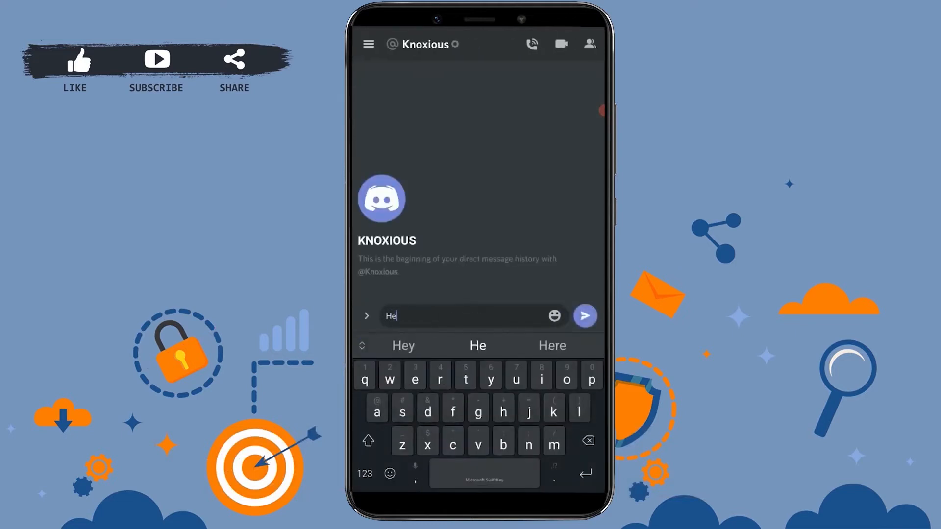
left_click(584, 316)
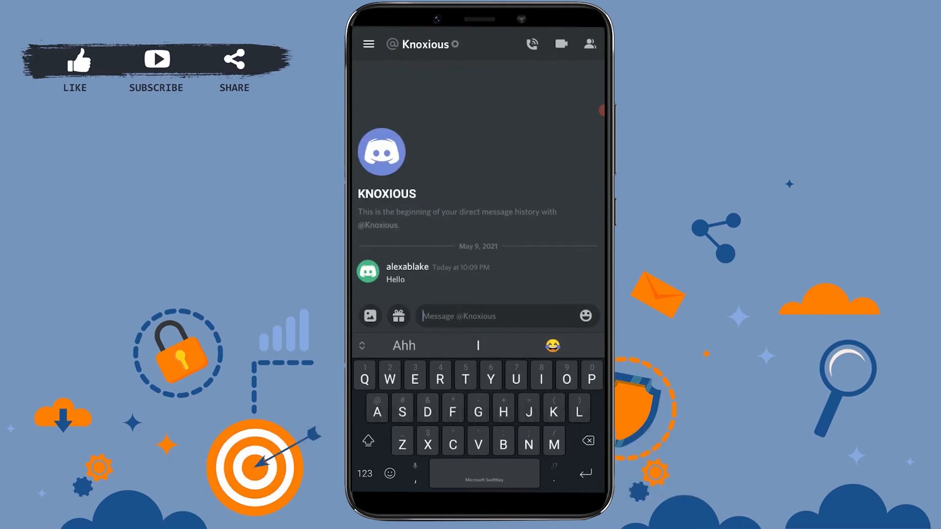
left_click(368, 43)
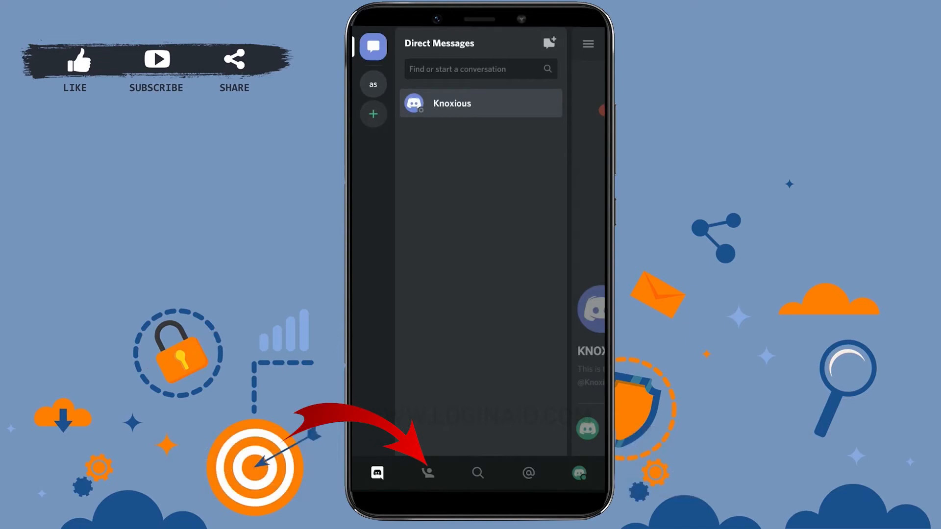
Go to the Friends section to reach the Add Friend page.
left_click(427, 474)
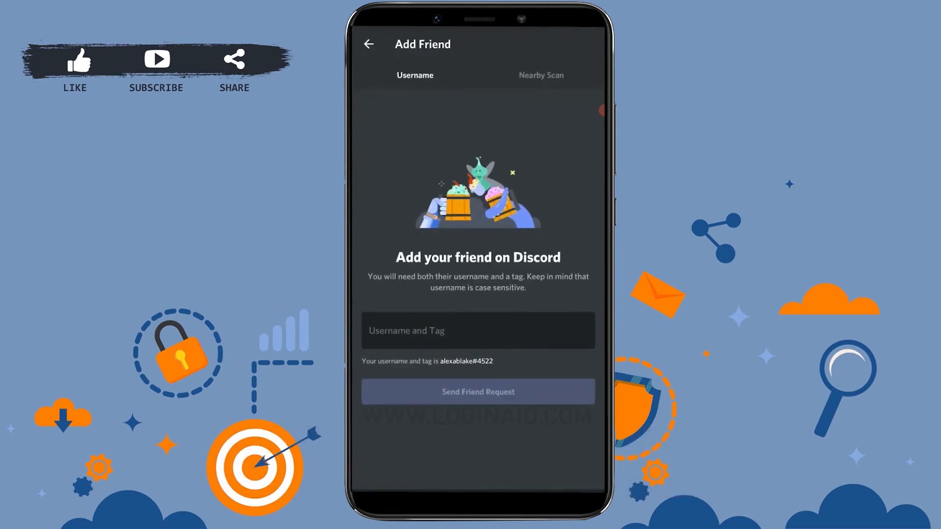
left_click(477, 330)
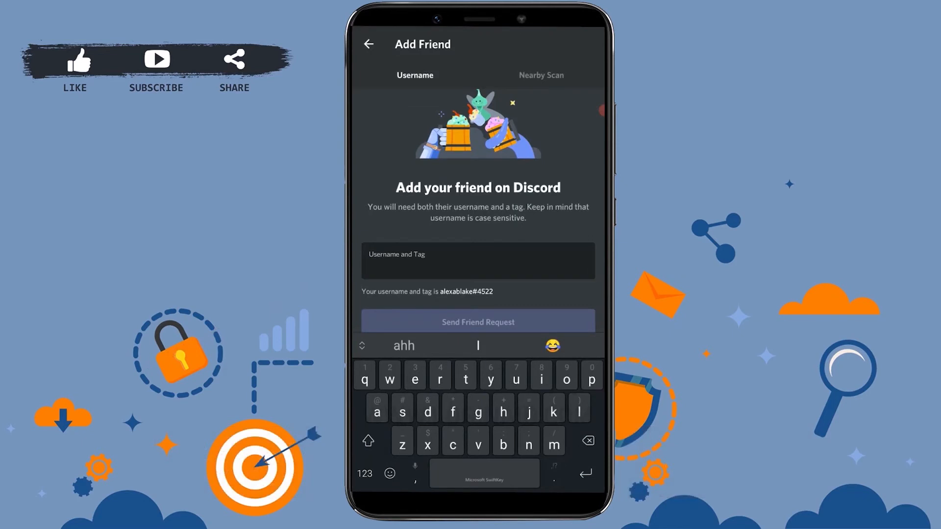
left_click(478, 261)
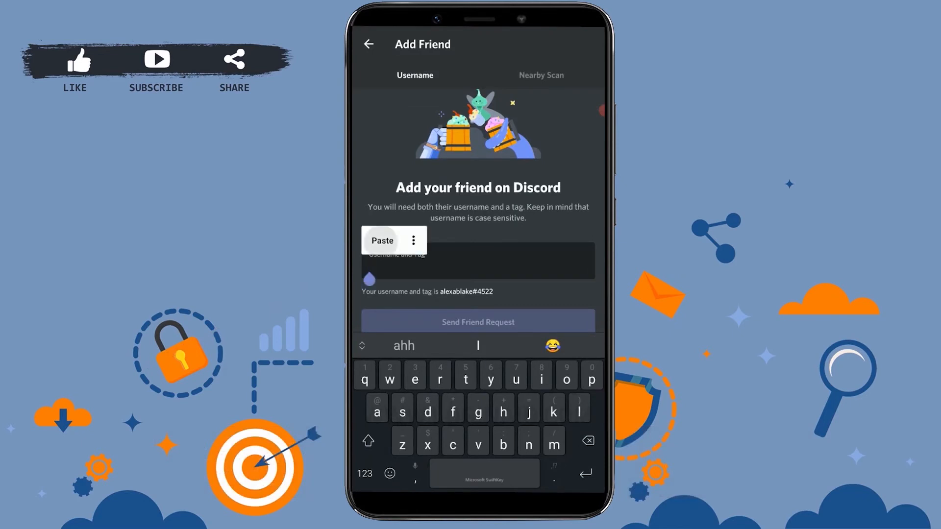
left_click(381, 240)
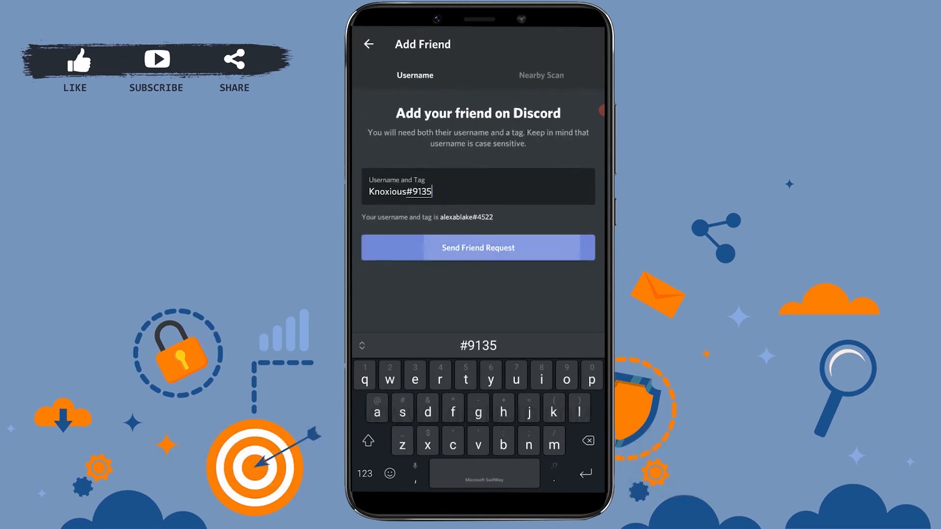
left_click(477, 247)
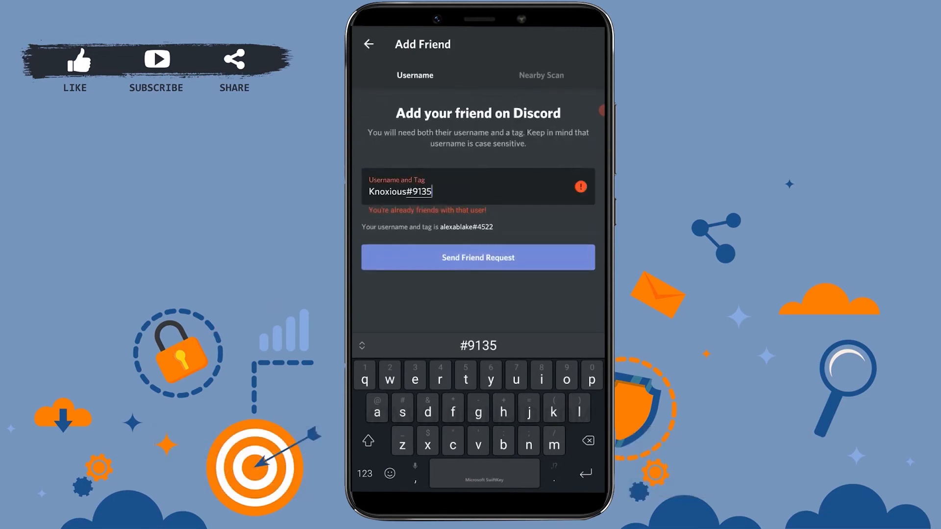